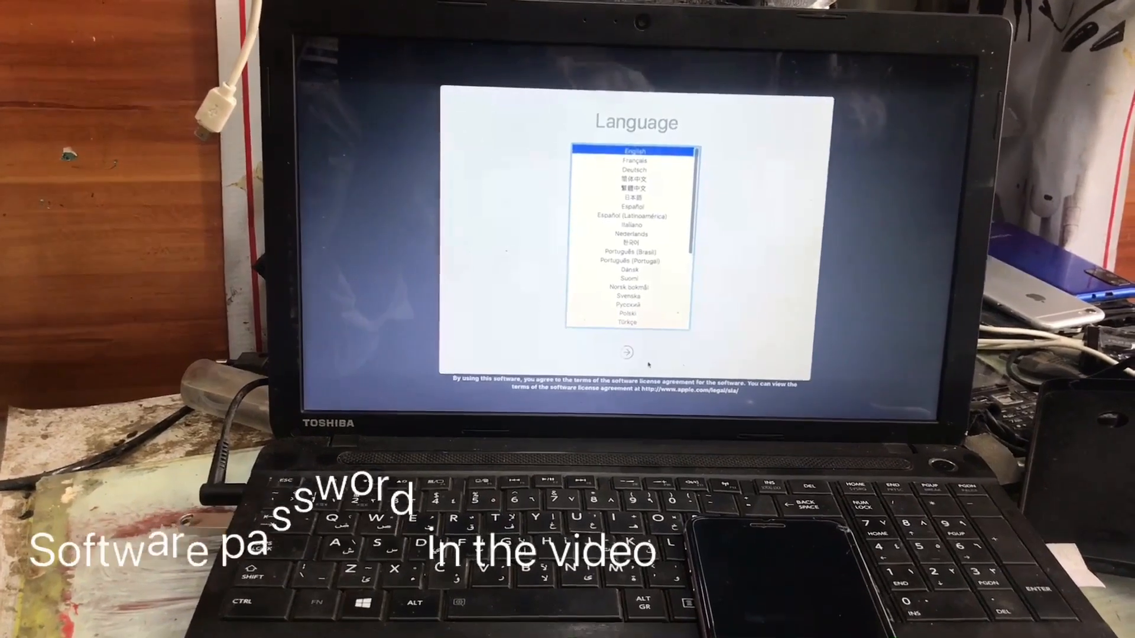
- Choose English in Ra1nUSB, pass the welcome screen, and begin opening Terminal
left_click(625, 352)
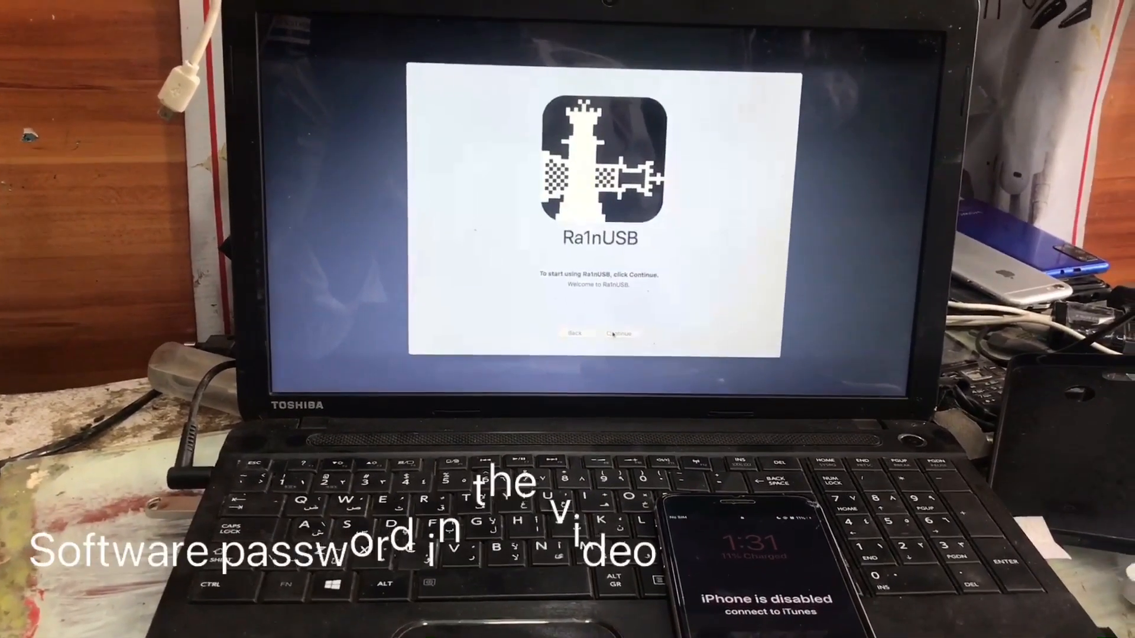
left_click(618, 333)
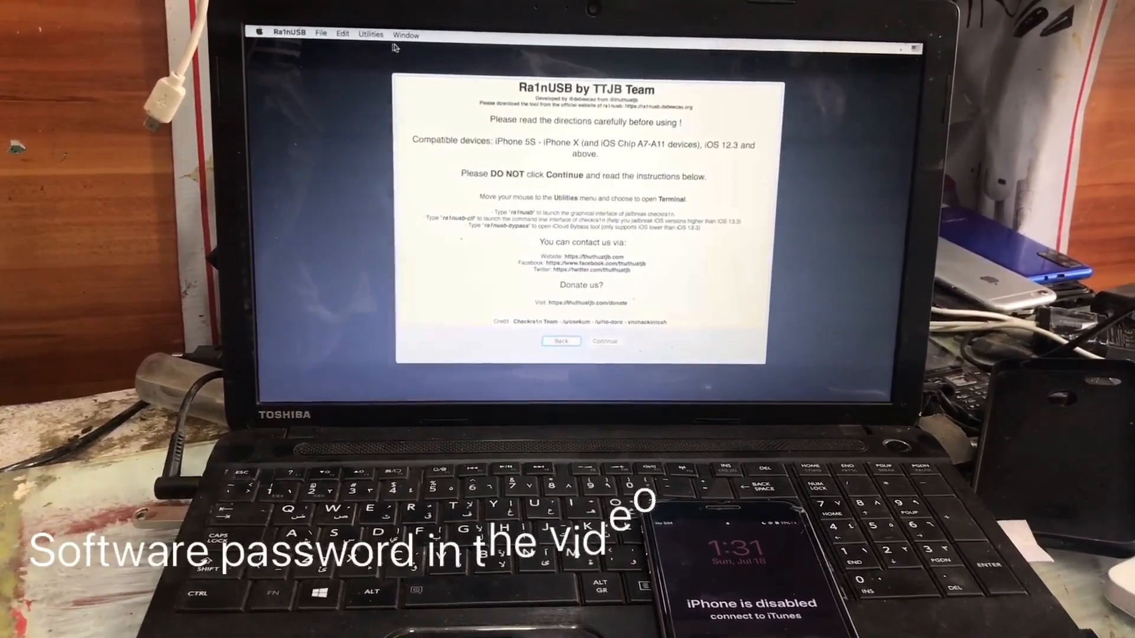
left_click(378, 40)
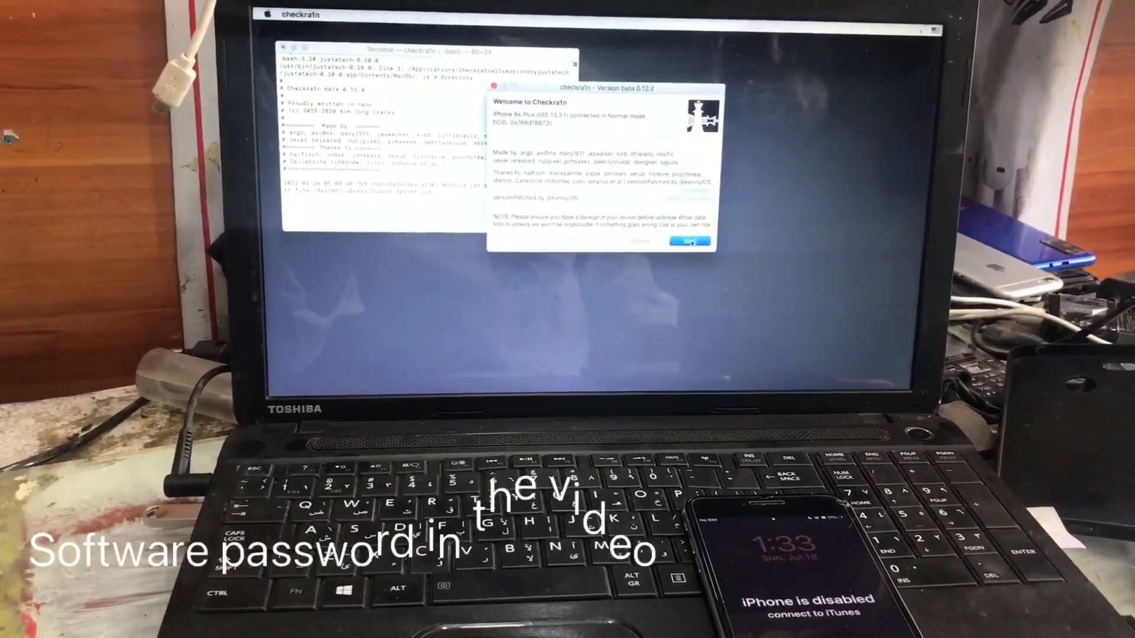
- Start the checkra1n jailbreak on the iPhone 6s Plus and proceed to the DFU instructions
left_click(688, 241)
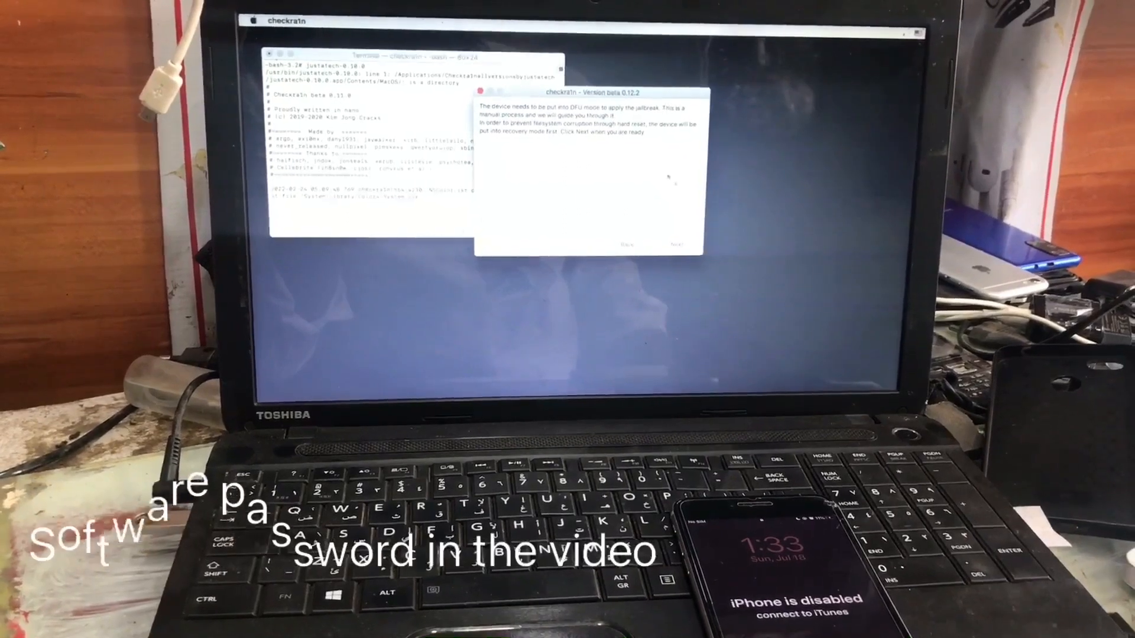
left_click(676, 245)
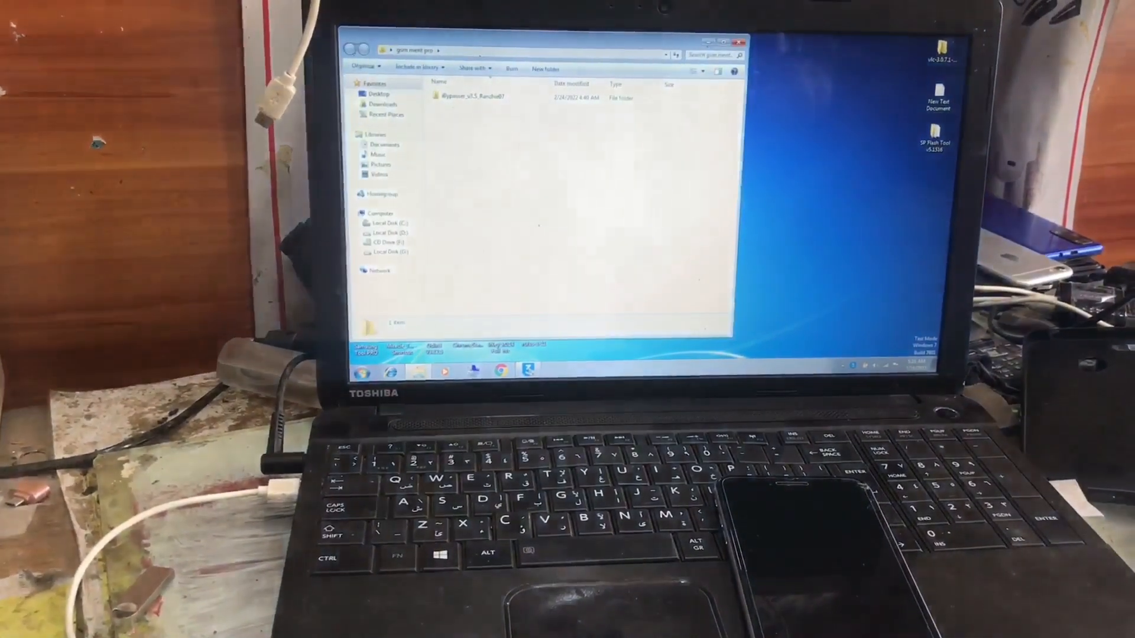
- Launch iBypasser and back up the iPhone's activation records
double_click(471, 96)
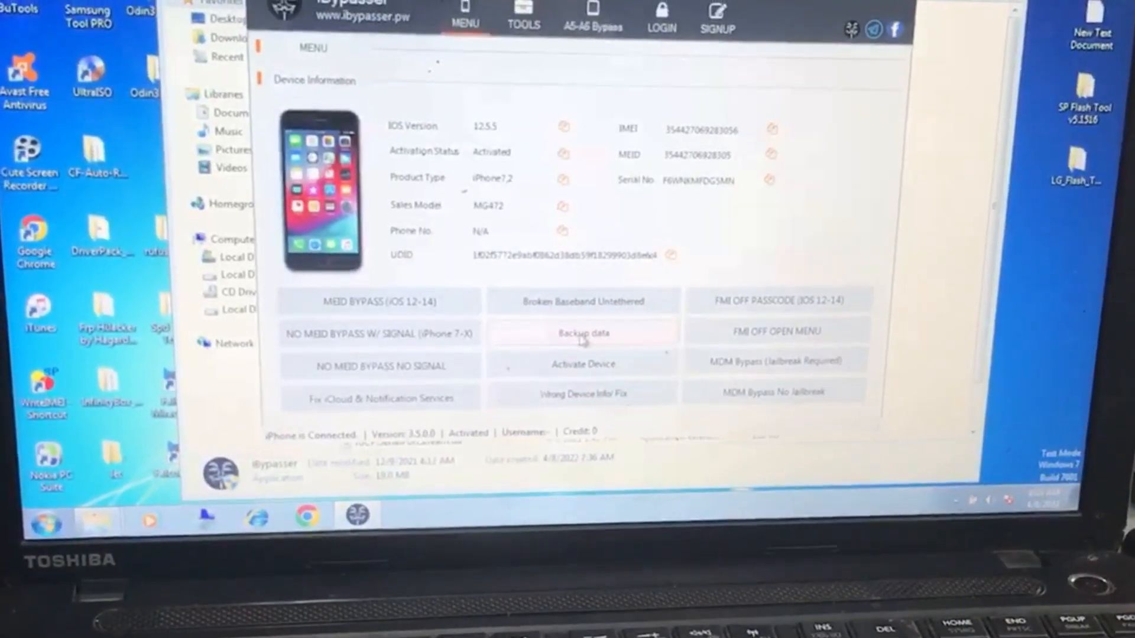
left_click(582, 332)
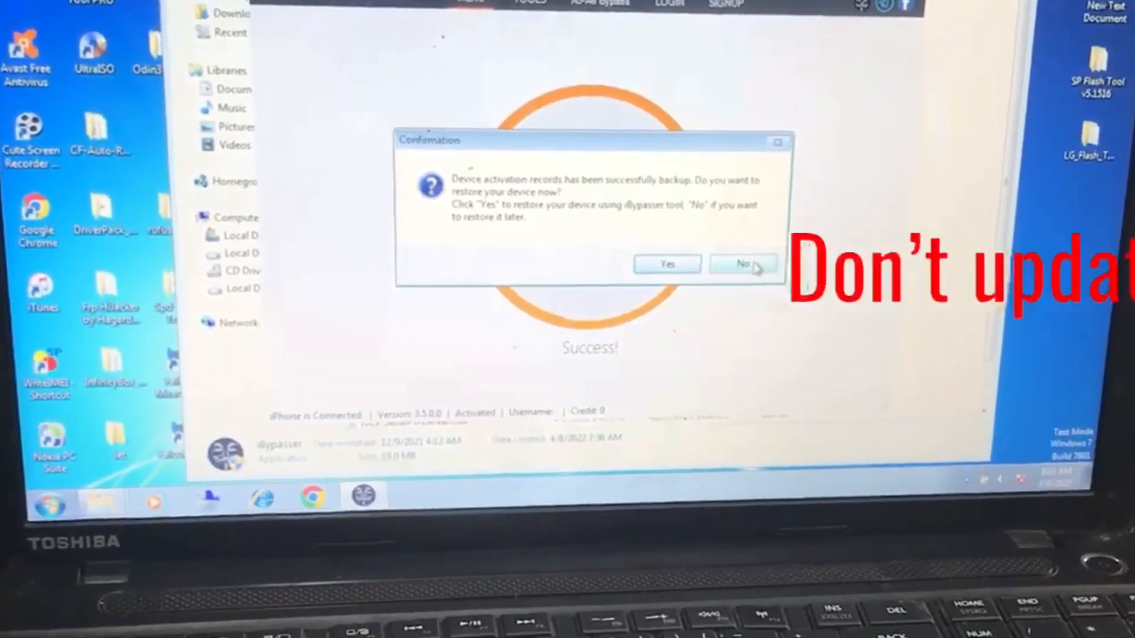
- Restore the iPhone now from the backup and acknowledge the restoring notice
left_click(741, 264)
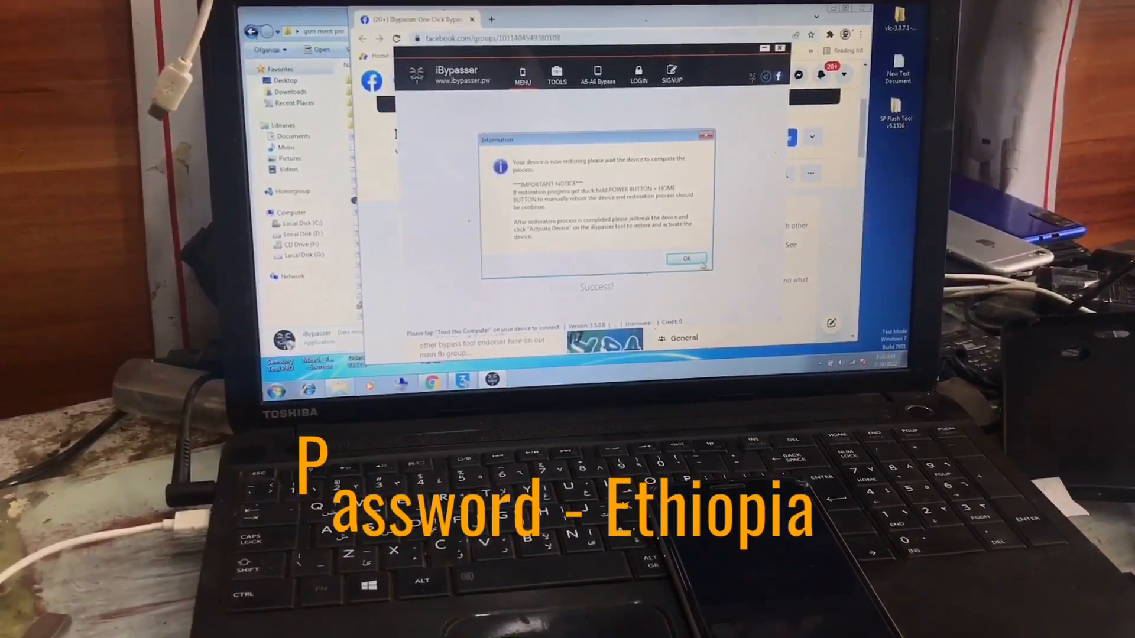
left_click(684, 260)
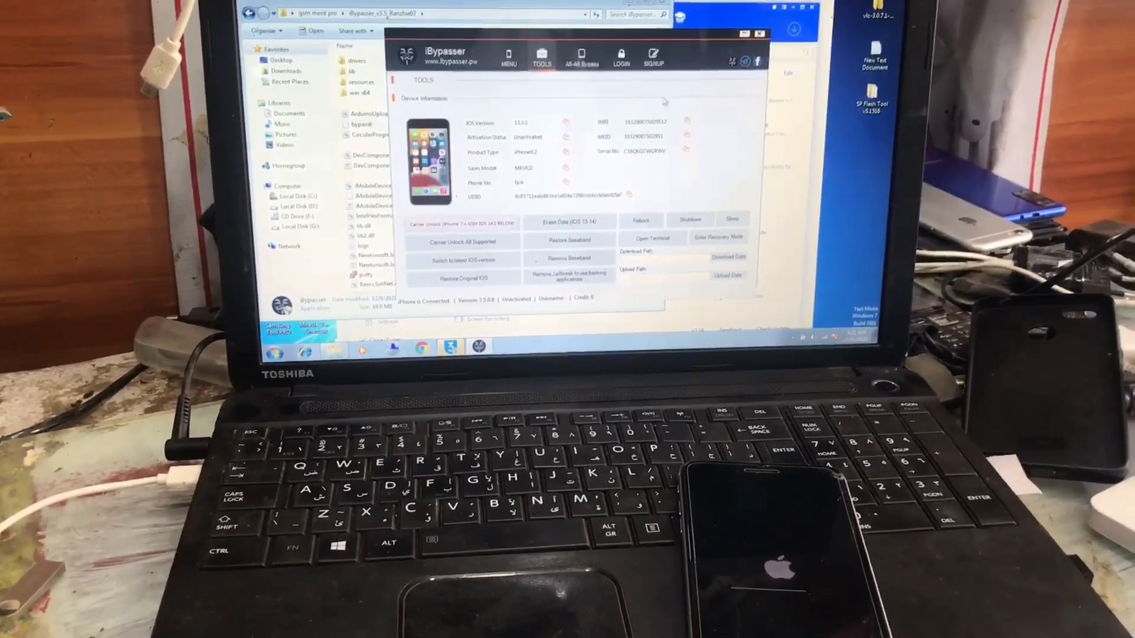
- Show iBypasser's TOOLS tab with the unactivated iPhone's device information
left_click(509, 59)
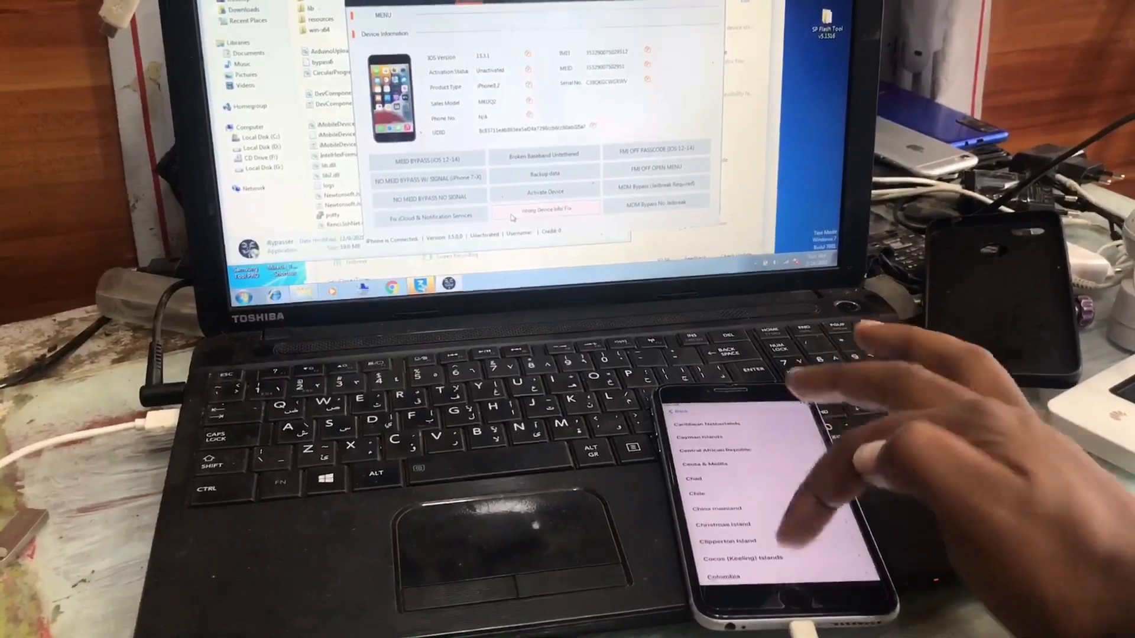
- Scroll down in the window while the iPhone reaches its greeting screen
scroll("down", 3)
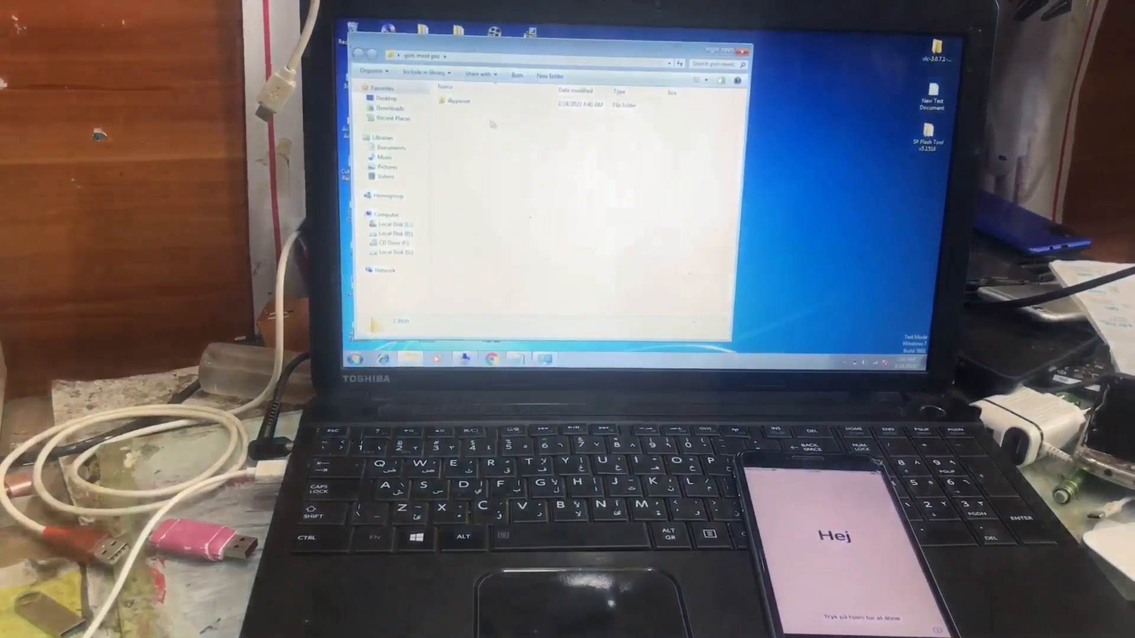
- Open the iBypasser folder and launch iBypasser.exe
double_click(458, 100)
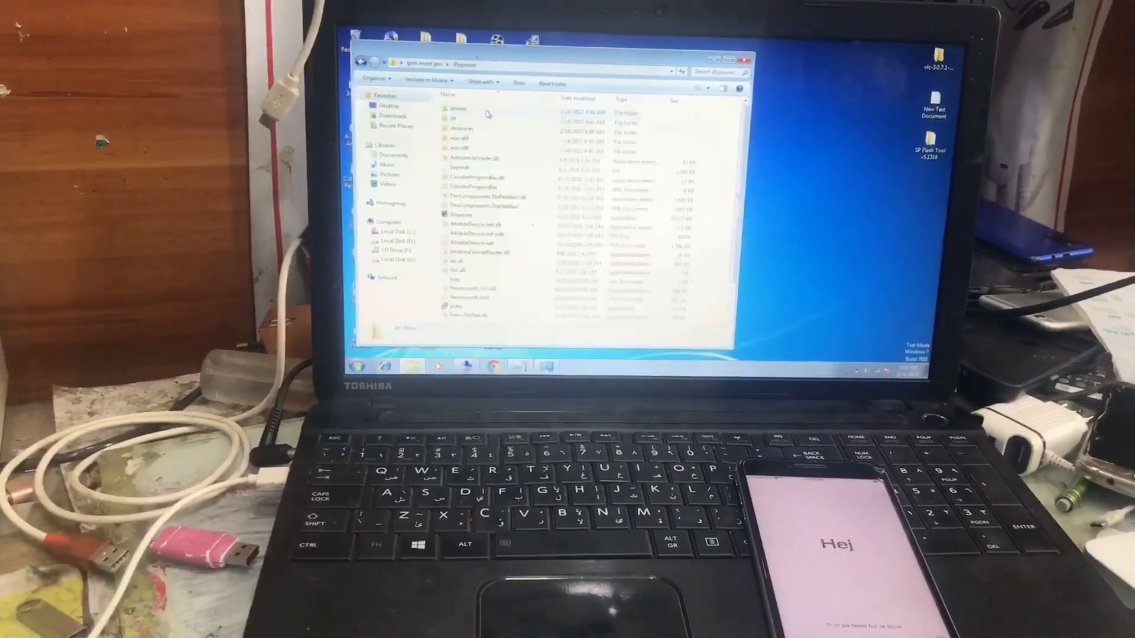
left_click(467, 217)
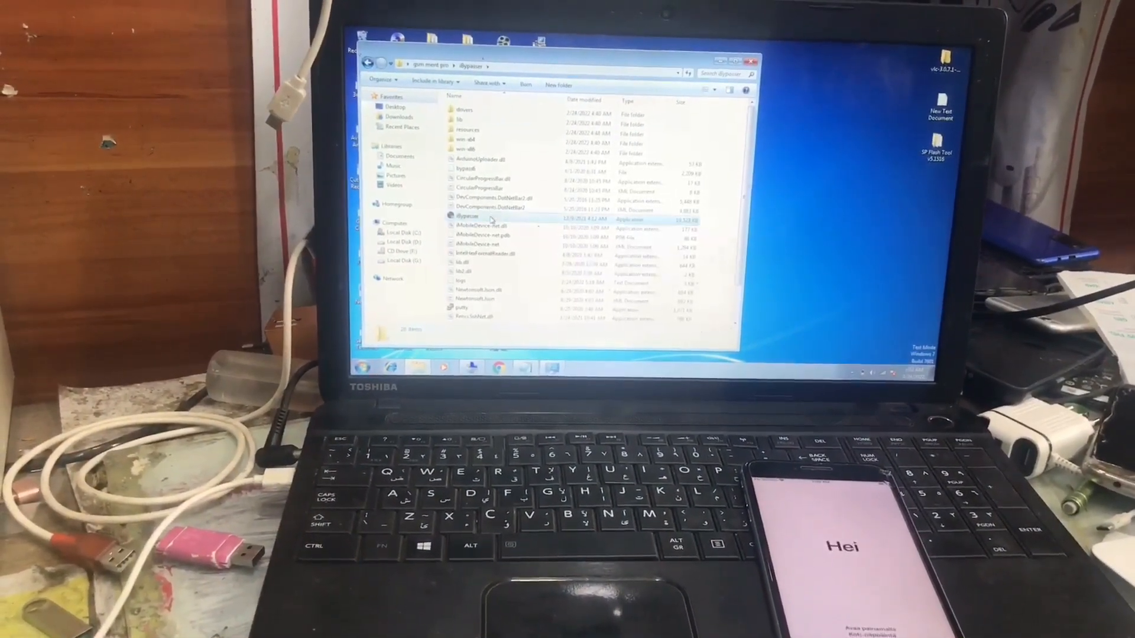
double_click(467, 216)
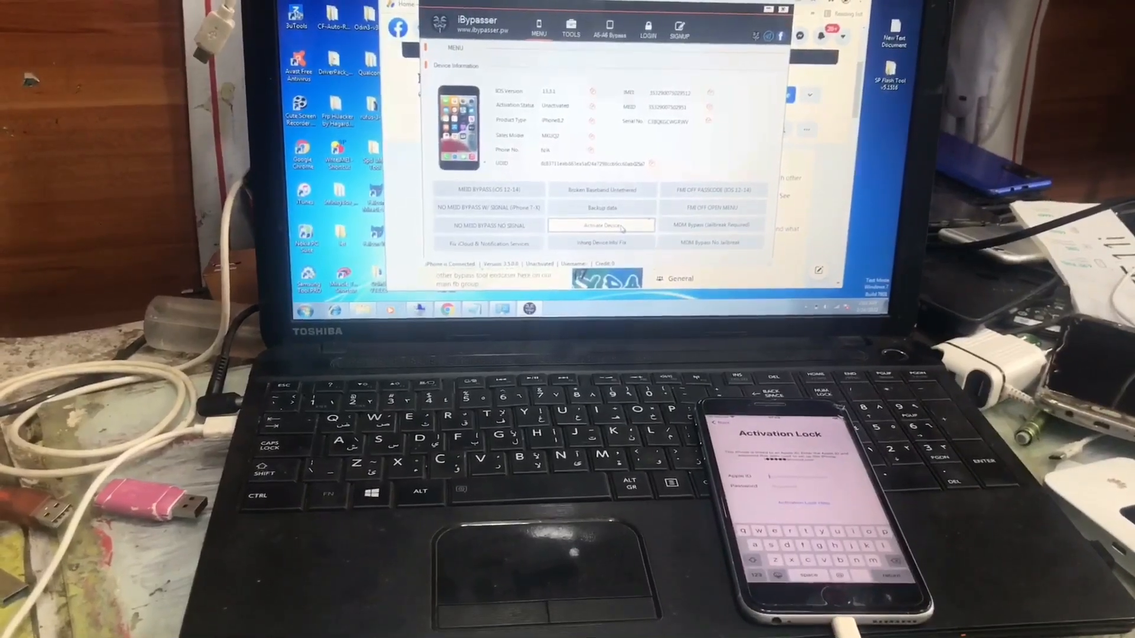
- Run Activate Device on the connected iPhone until the Success dialog appears
left_click(601, 225)
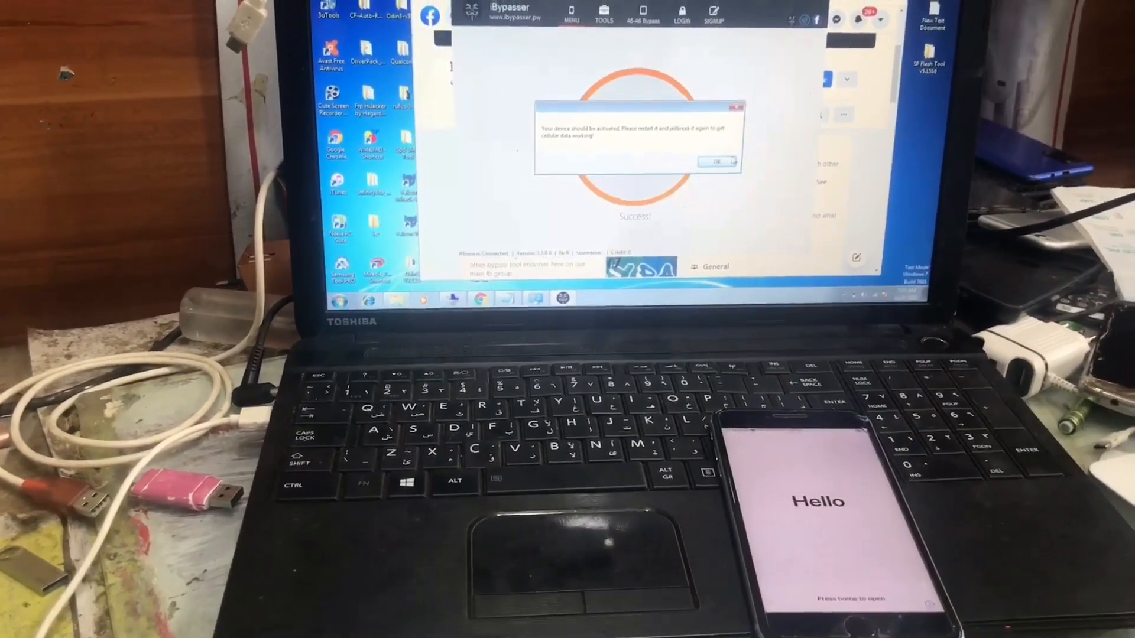
- Dismiss the success dialog so Activation Status reads Activated
left_click(716, 161)
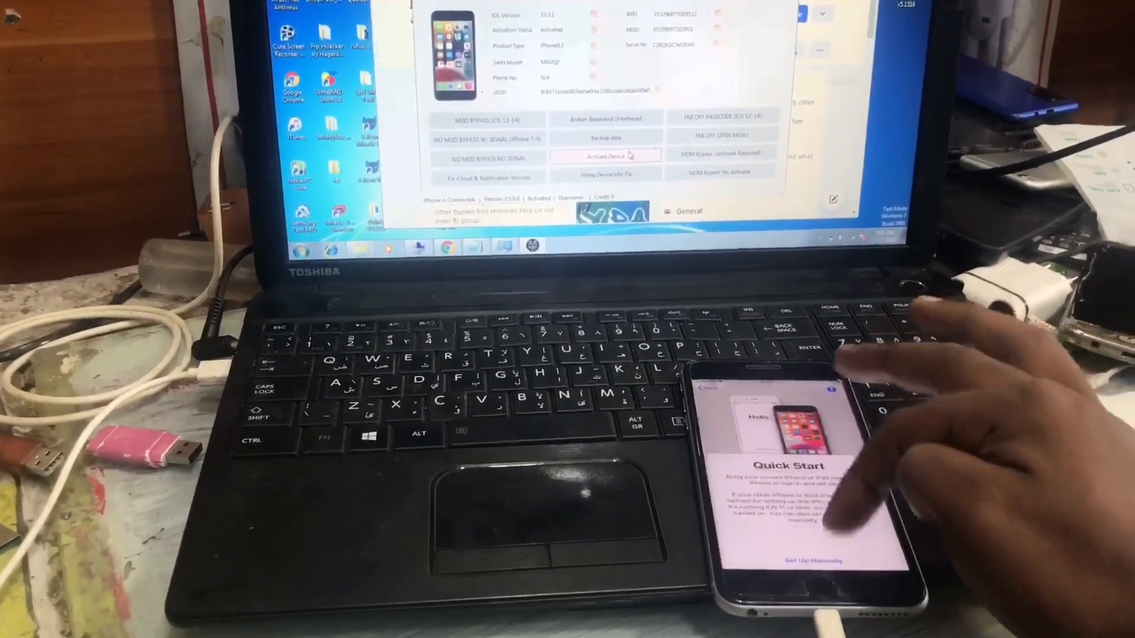
left_click(781, 561)
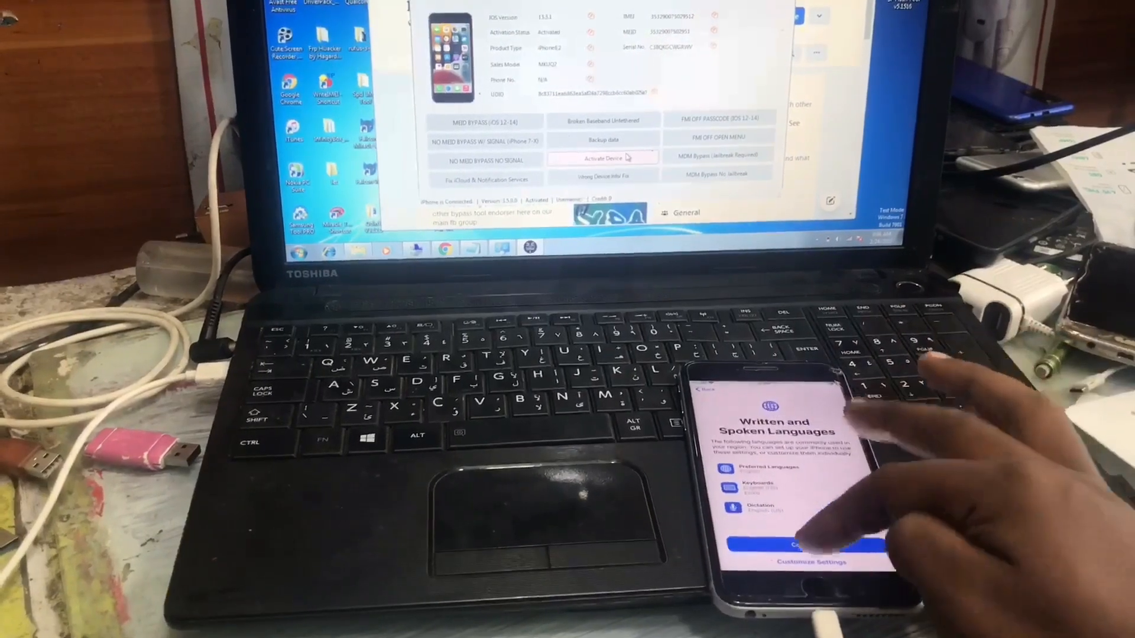